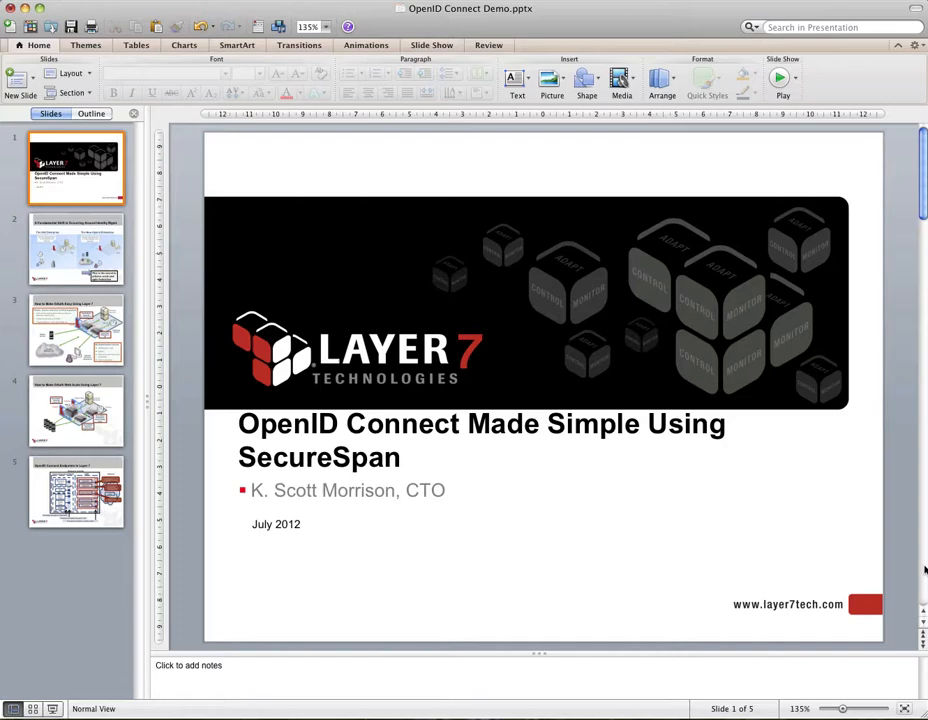
- Move from the title slide to slide 3, How to Make OAuth Easy Using Layer 7
{"action": "left_click", "coordinate": [76, 250]}
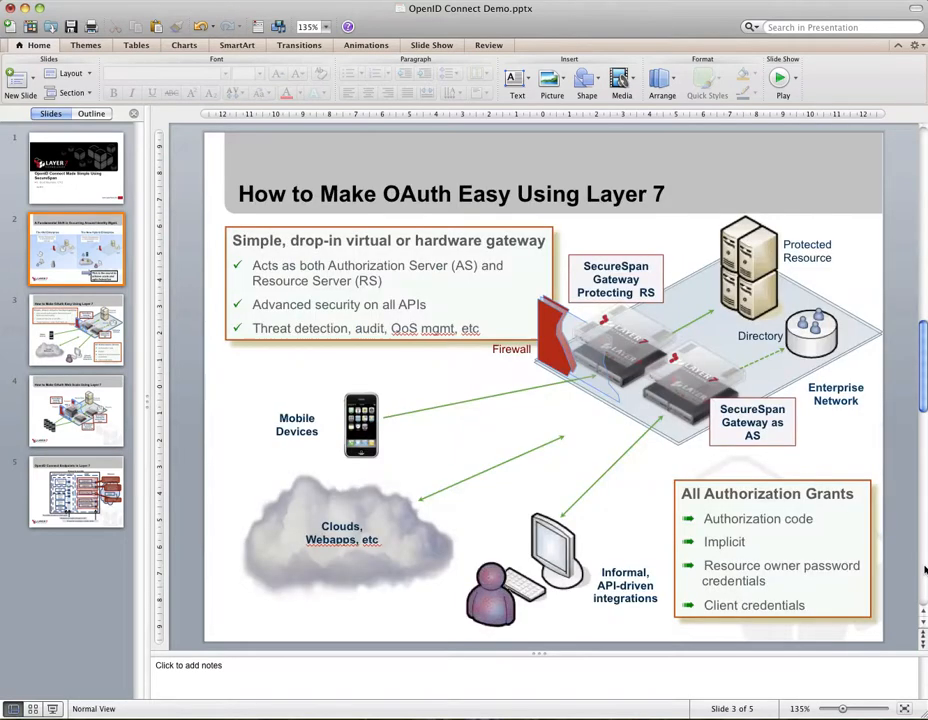
- Advance to slide 4, How to Make OAuth Web Scale Using Layer 7
{"action": "left_click", "coordinate": [75, 330]}
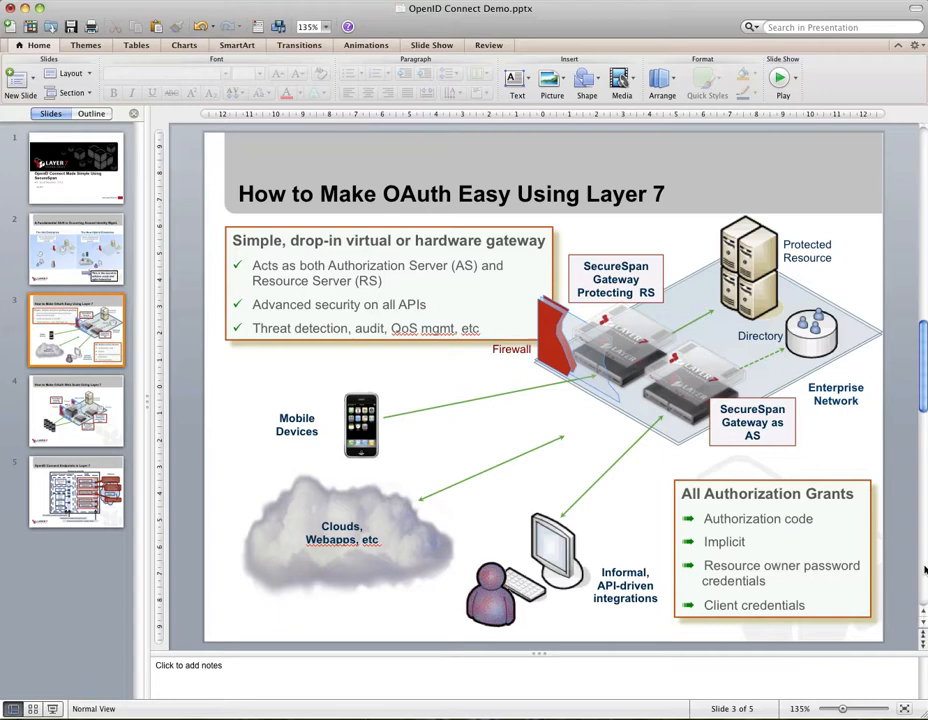
{"action": "left_click", "coordinate": [76, 410]}
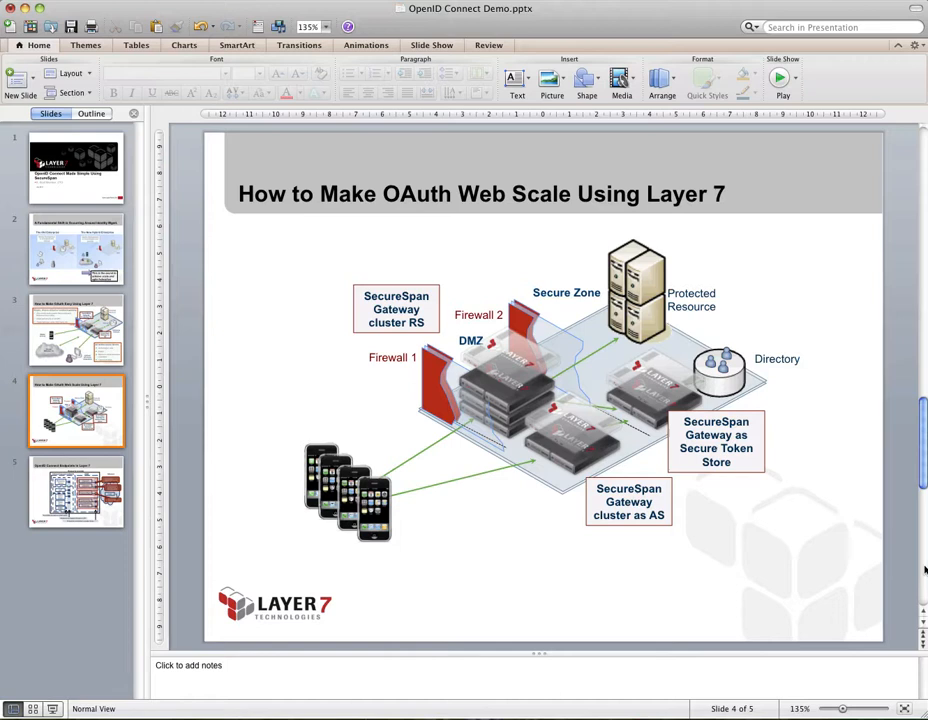
{"action": "left_click", "coordinate": [77, 493]}
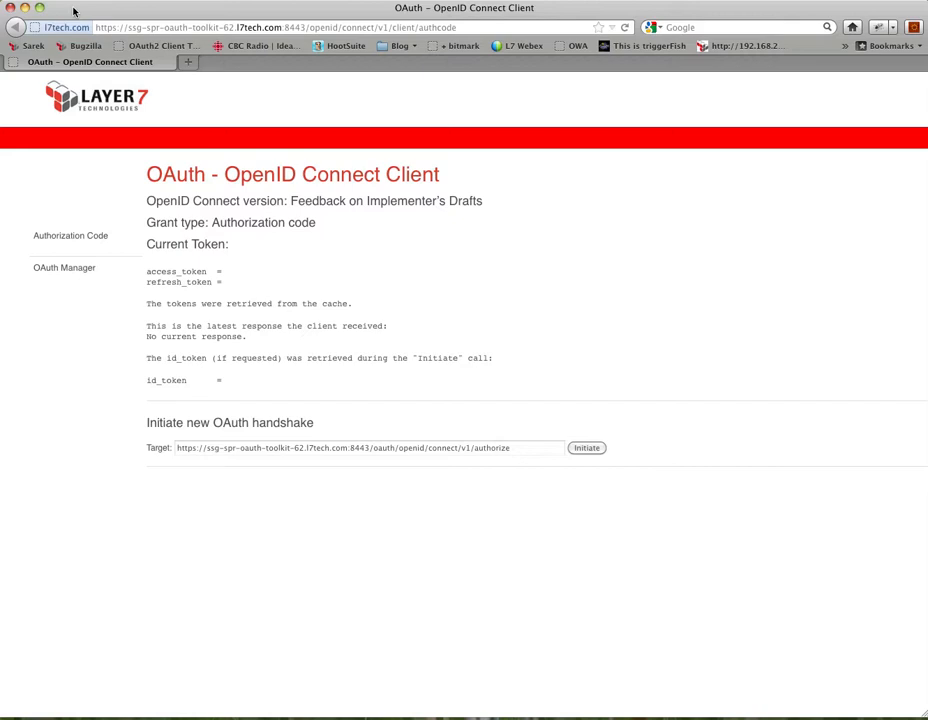
{"action": "left_click", "coordinate": [228, 448]}
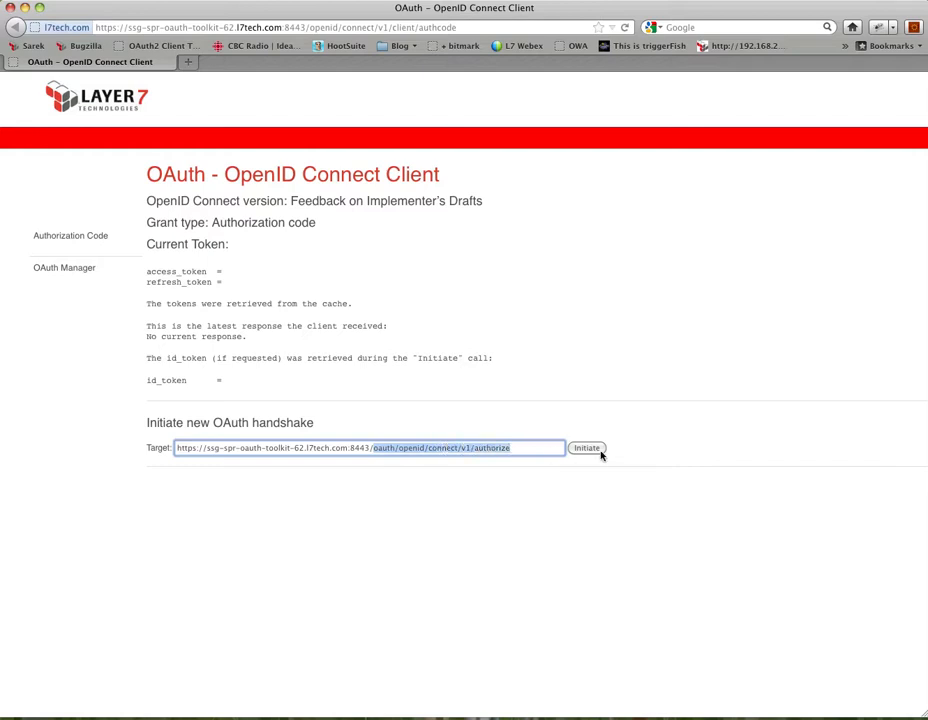
{"action": "left_click", "coordinate": [588, 449]}
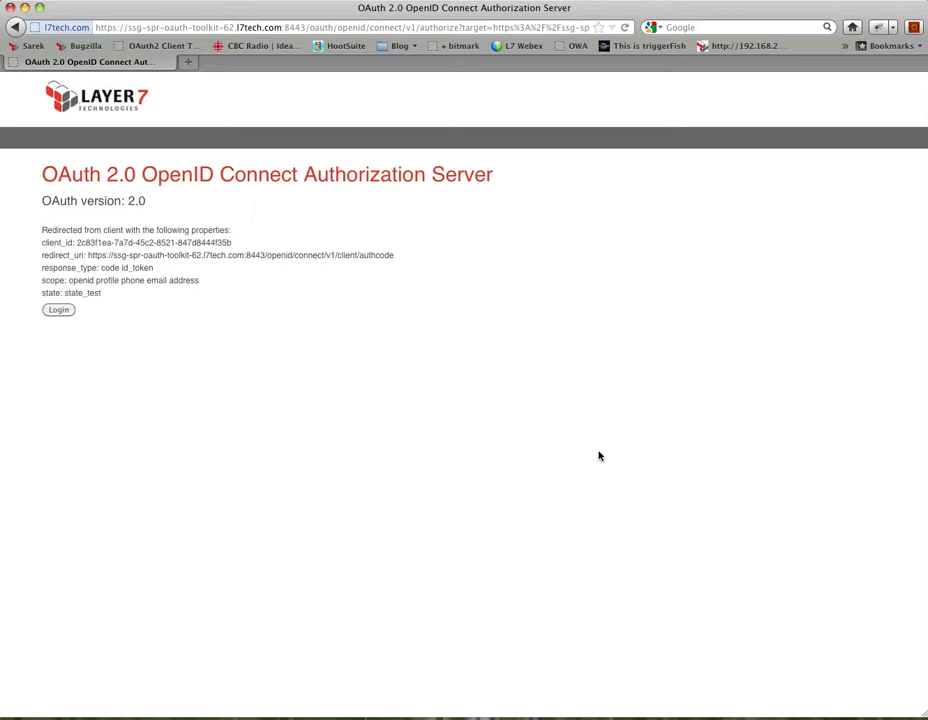
{"action": "mouse_move", "coordinate": [586, 456]}
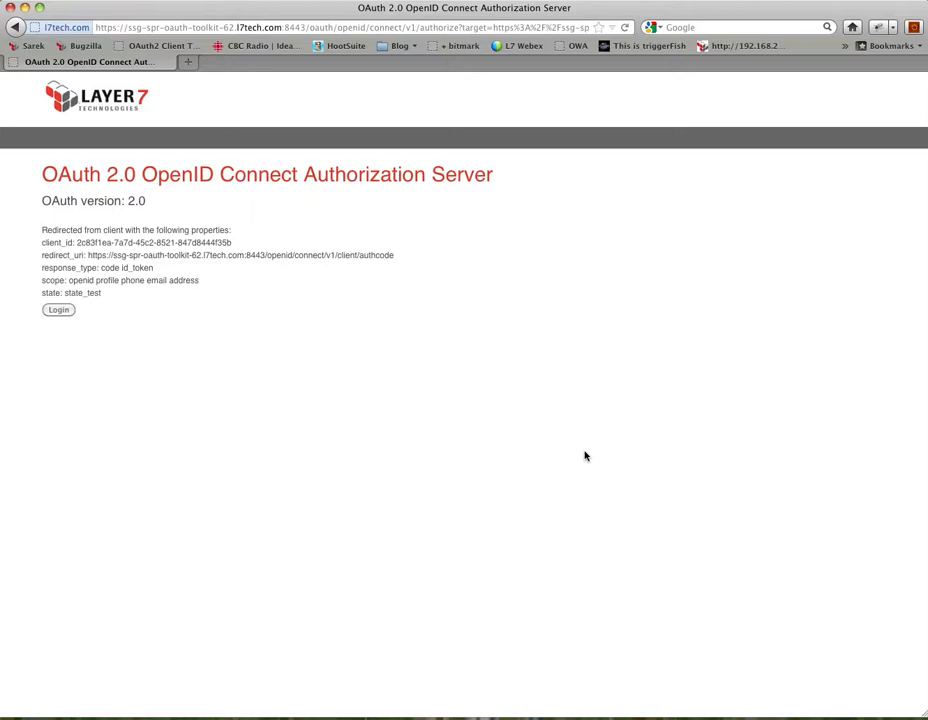
{"action": "left_click", "coordinate": [58, 310]}
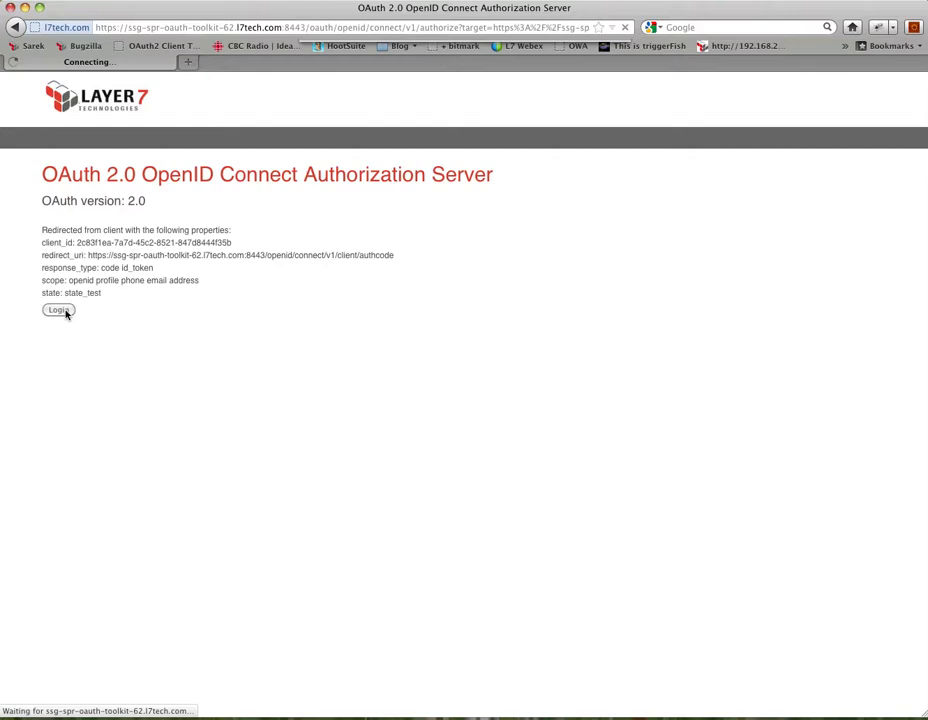
{"action": "left_click", "coordinate": [58, 310]}
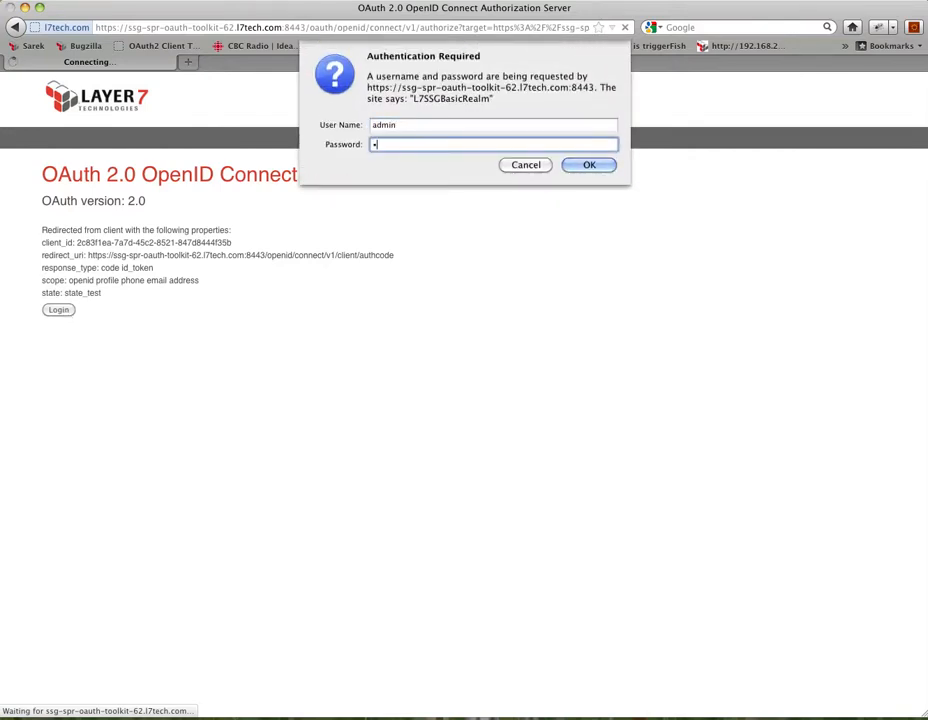
- Submit the credentials, tick phone, email and address scopes, and grant access
{"action": "left_click", "coordinate": [589, 164]}
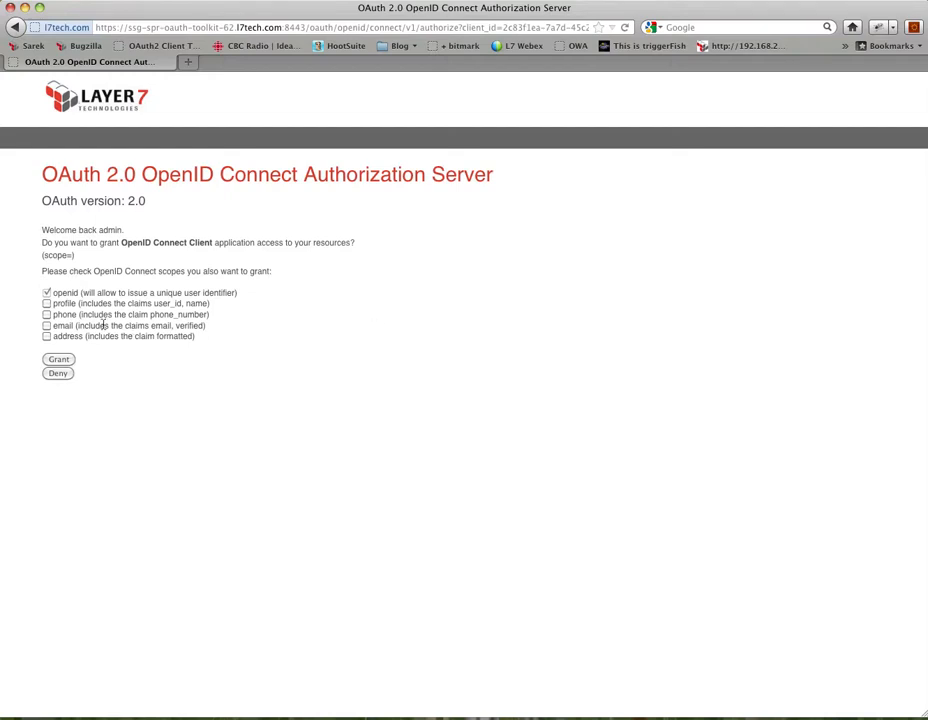
{"action": "left_click", "coordinate": [46, 303]}
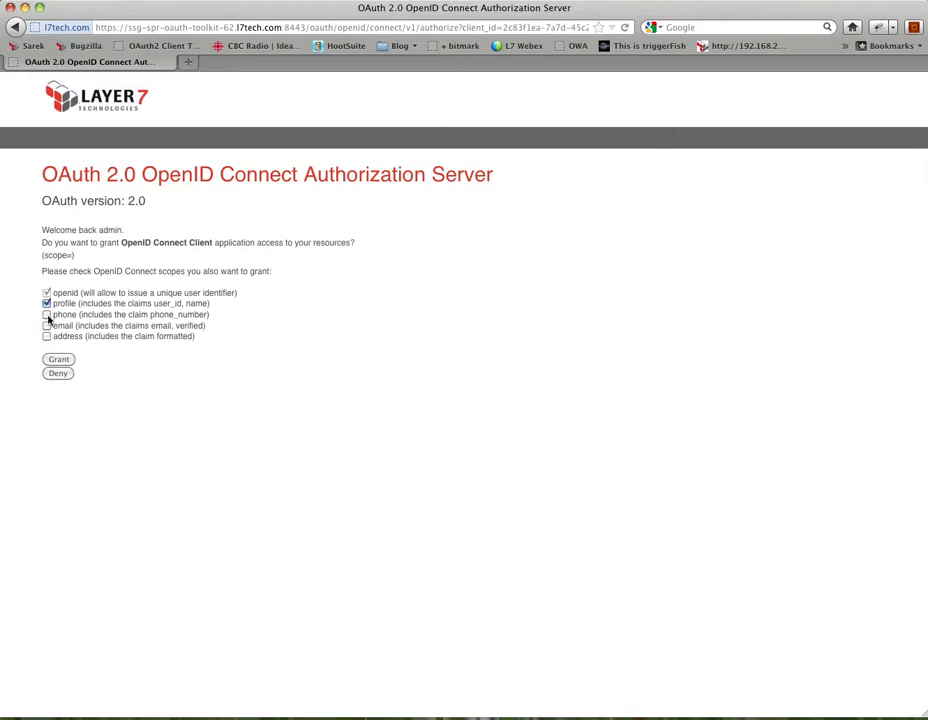
{"action": "left_click", "coordinate": [44, 314]}
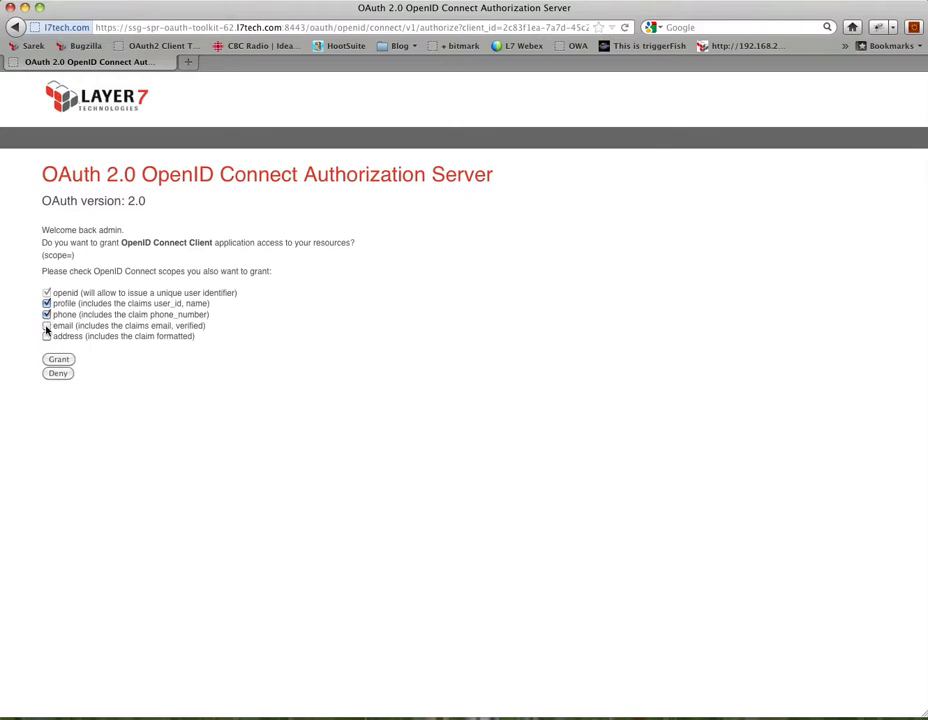
{"action": "left_click", "coordinate": [42, 325]}
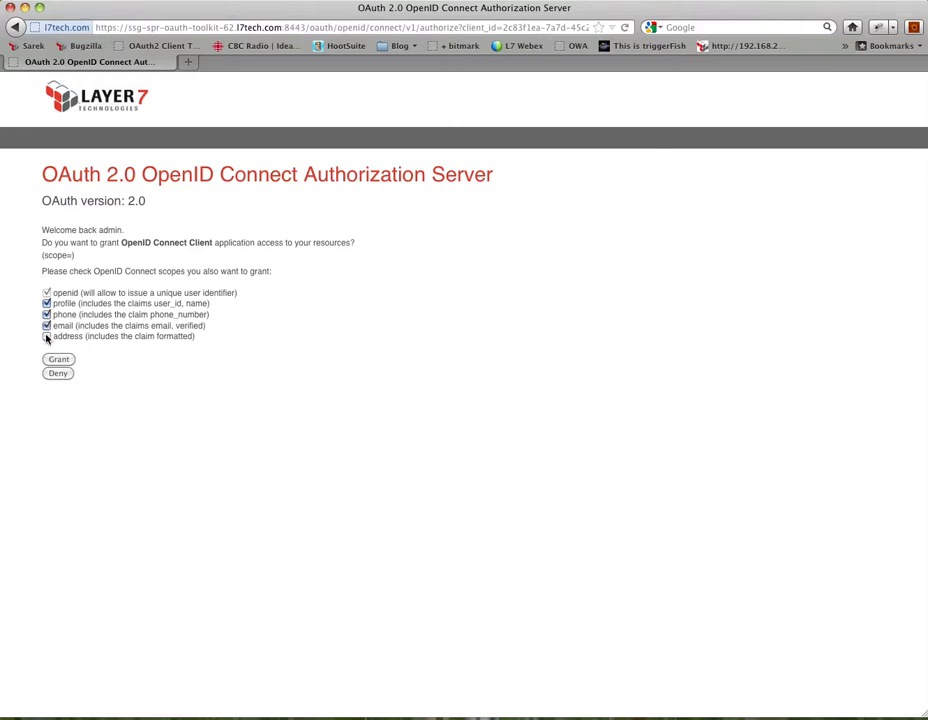
{"action": "left_click", "coordinate": [42, 336]}
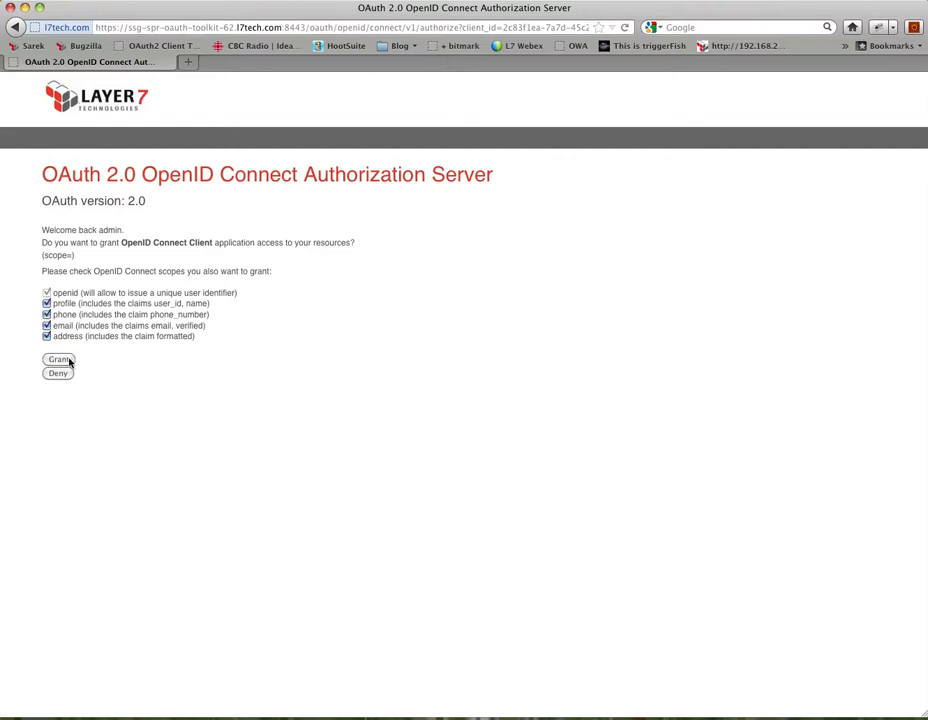
{"action": "left_click", "coordinate": [52, 359]}
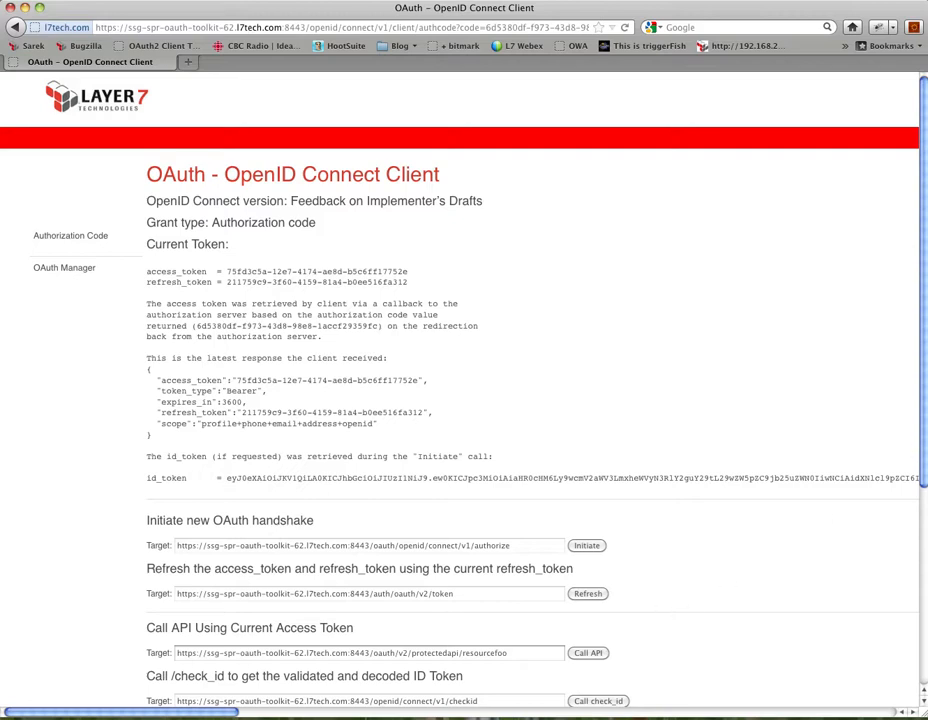
- Scroll to review the Bearer token response, 3600s expiry and id_token
{"action": "scroll", "scroll_direction": "down", "scroll_amount": 3}
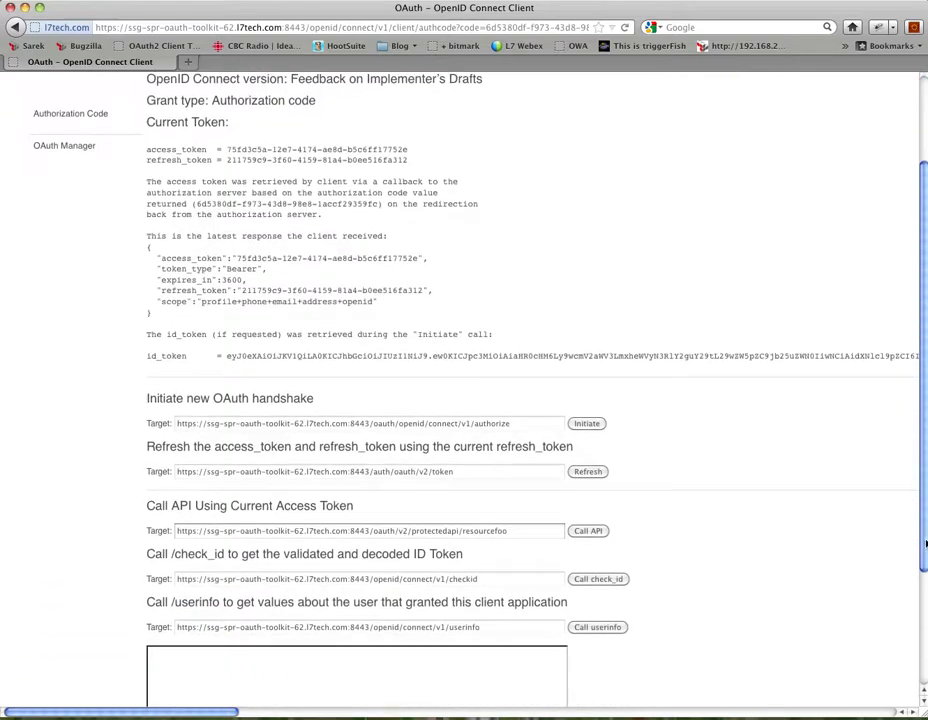
{"action": "scroll", "scroll_direction": "down", "scroll_amount": 3}
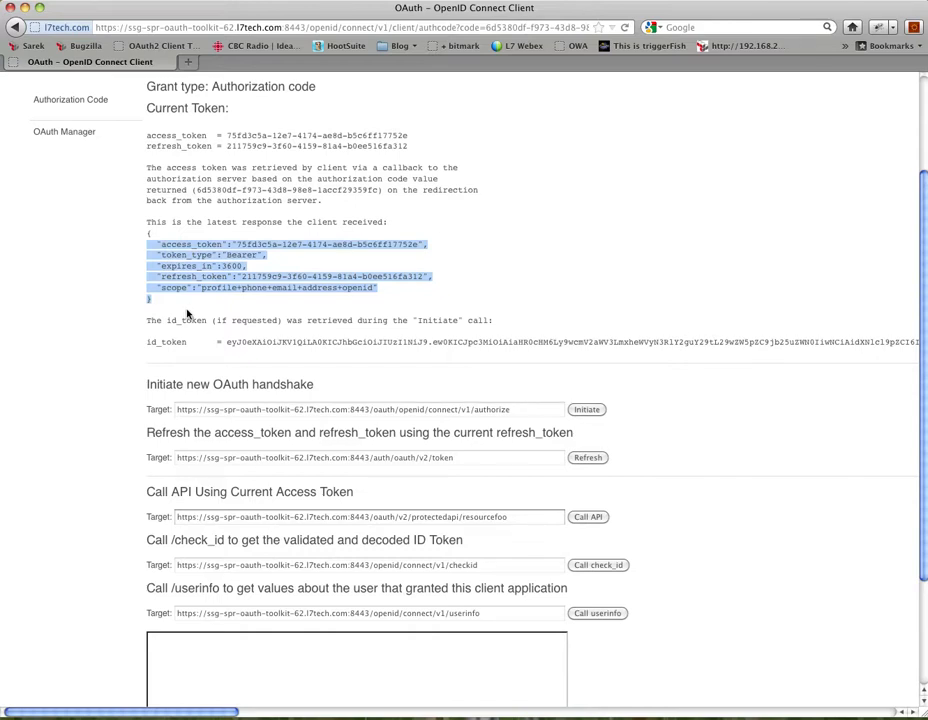
{"action": "mouse_move", "coordinate": [650, 511]}
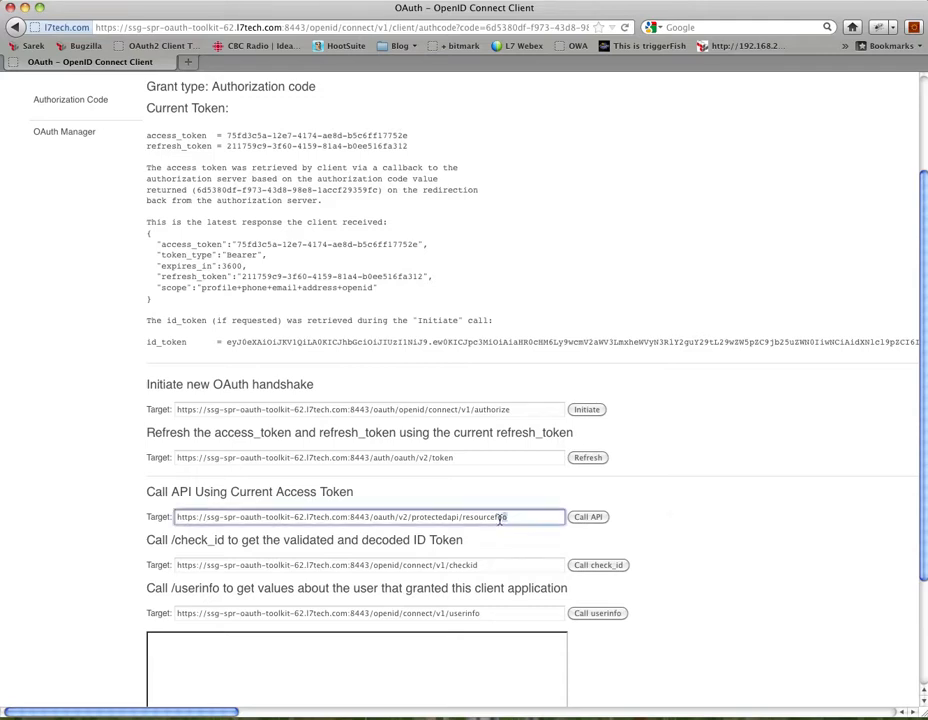
{"action": "double_click", "coordinate": [503, 516]}
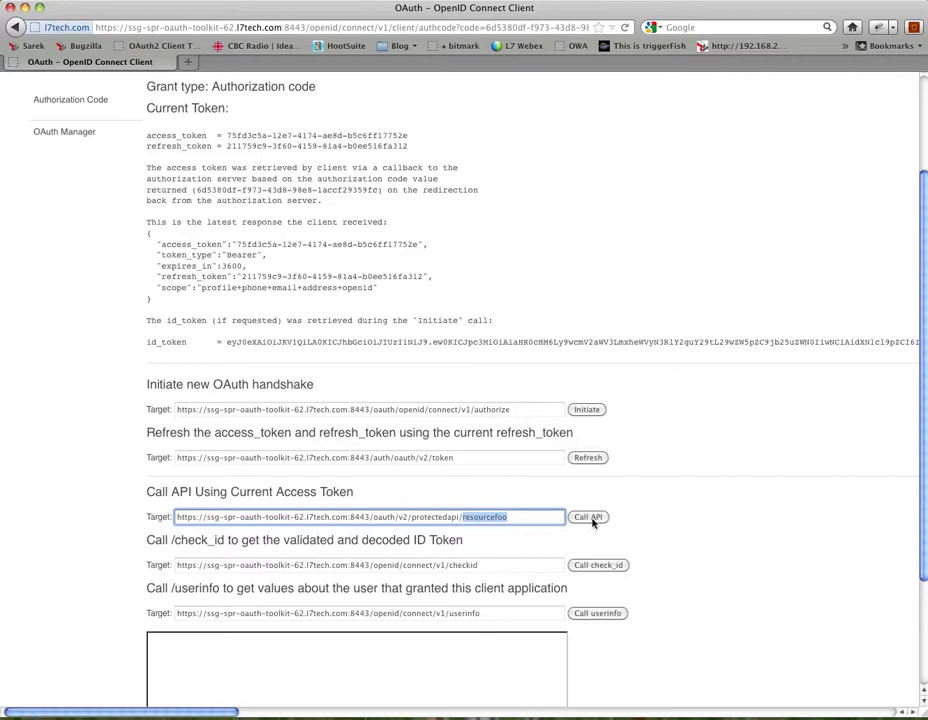
{"action": "left_click", "coordinate": [588, 517]}
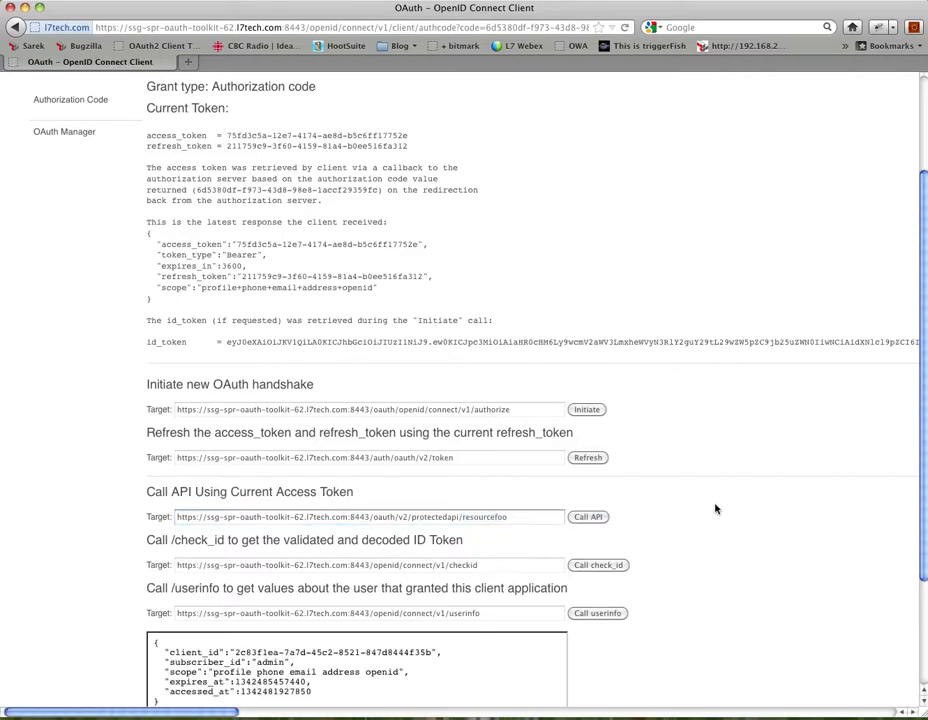
{"action": "scroll", "scroll_direction": "down", "scroll_amount": 3}
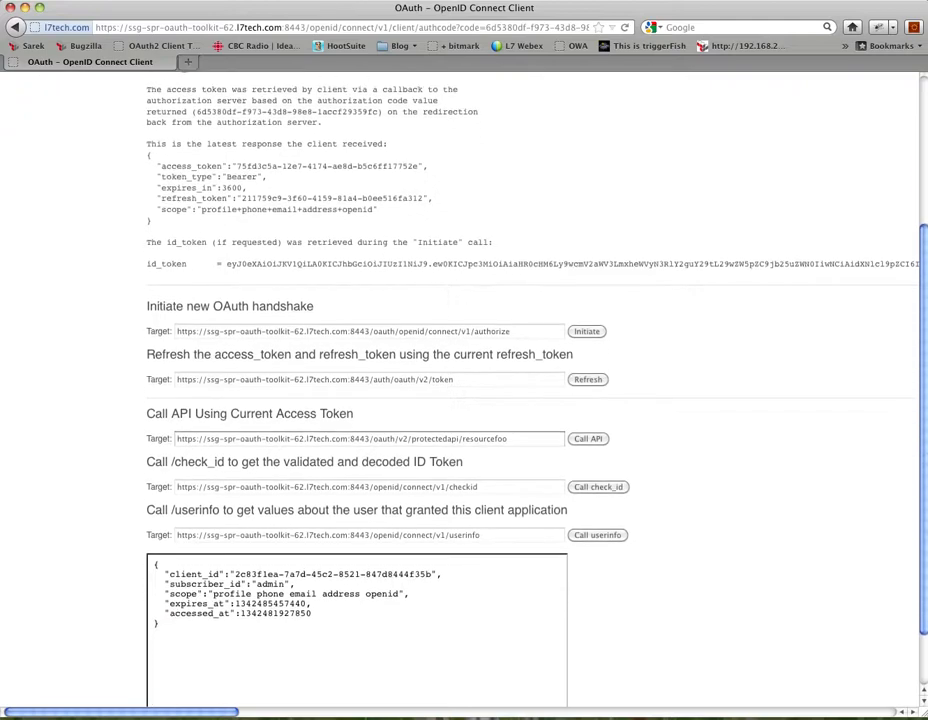
{"action": "scroll", "scroll_direction": "down", "scroll_amount": 3}
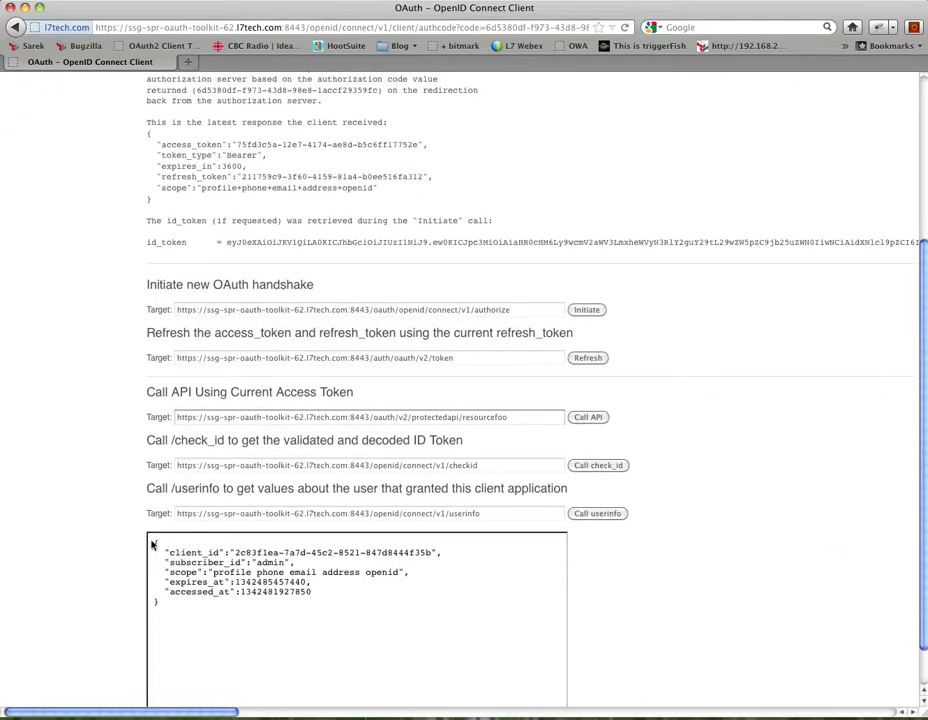
{"action": "left_click_drag", "start_coordinate": [152, 545], "coordinate": [193, 600]}
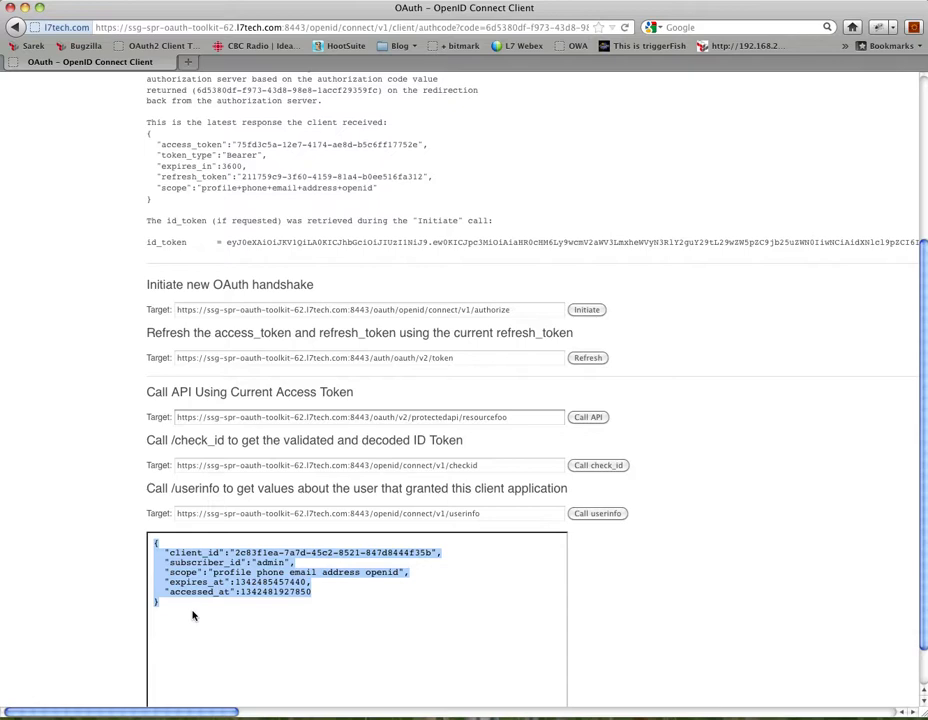
{"action": "mouse_move", "coordinate": [125, 579]}
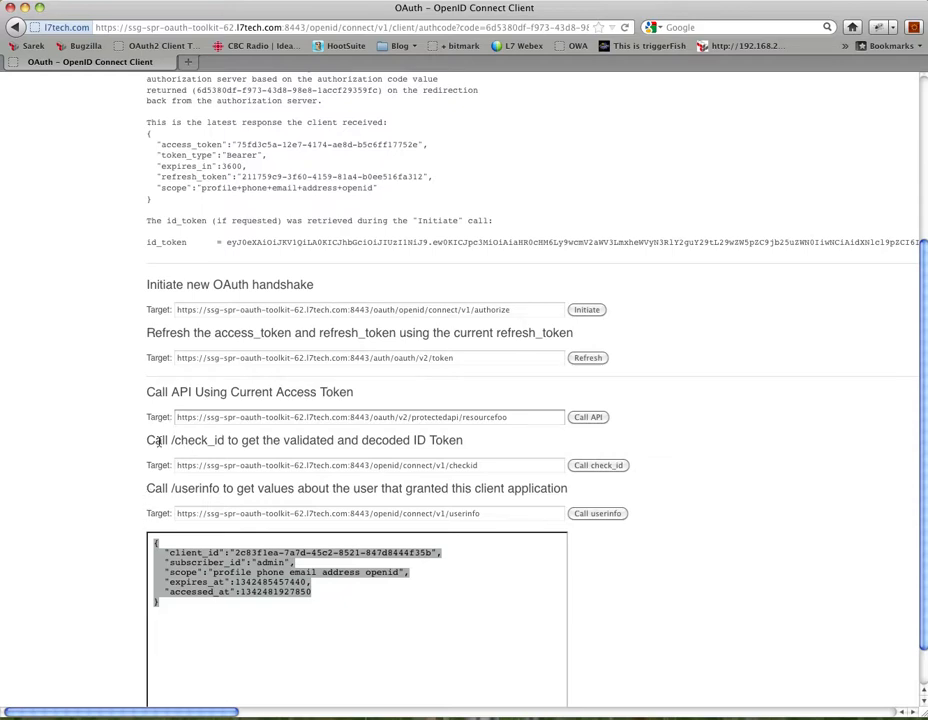
{"action": "double_click", "coordinate": [197, 440]}
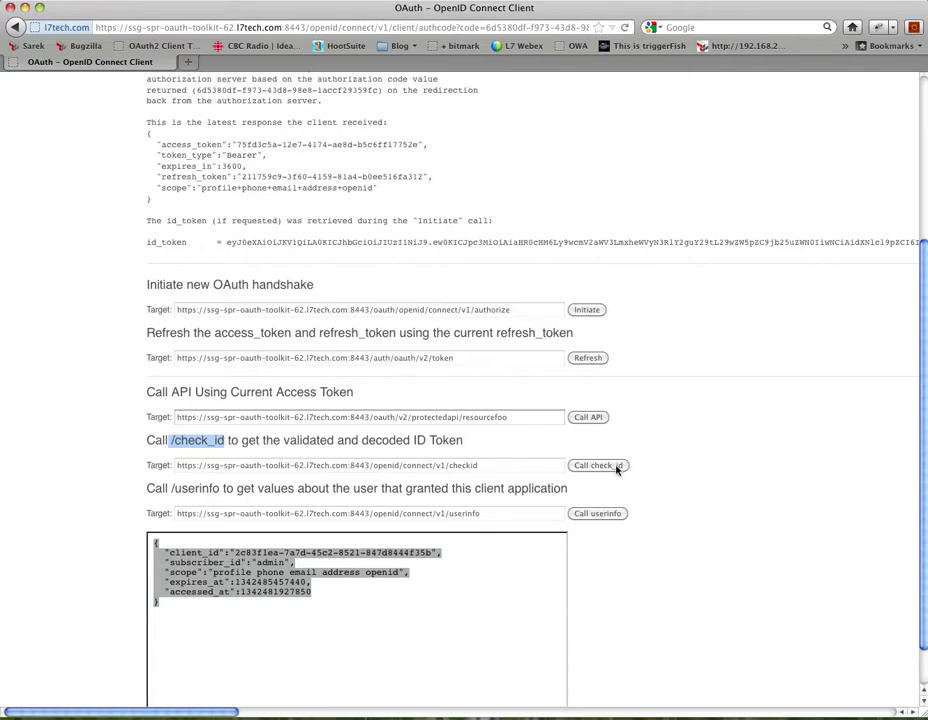
{"action": "mouse_move", "coordinate": [611, 468]}
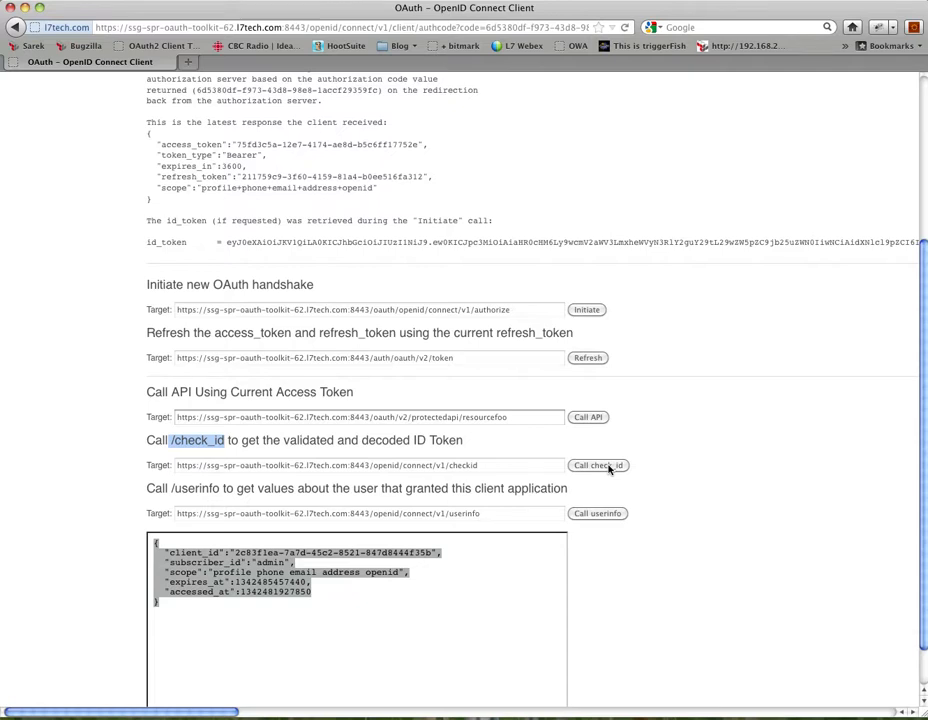
{"action": "left_click", "coordinate": [598, 465]}
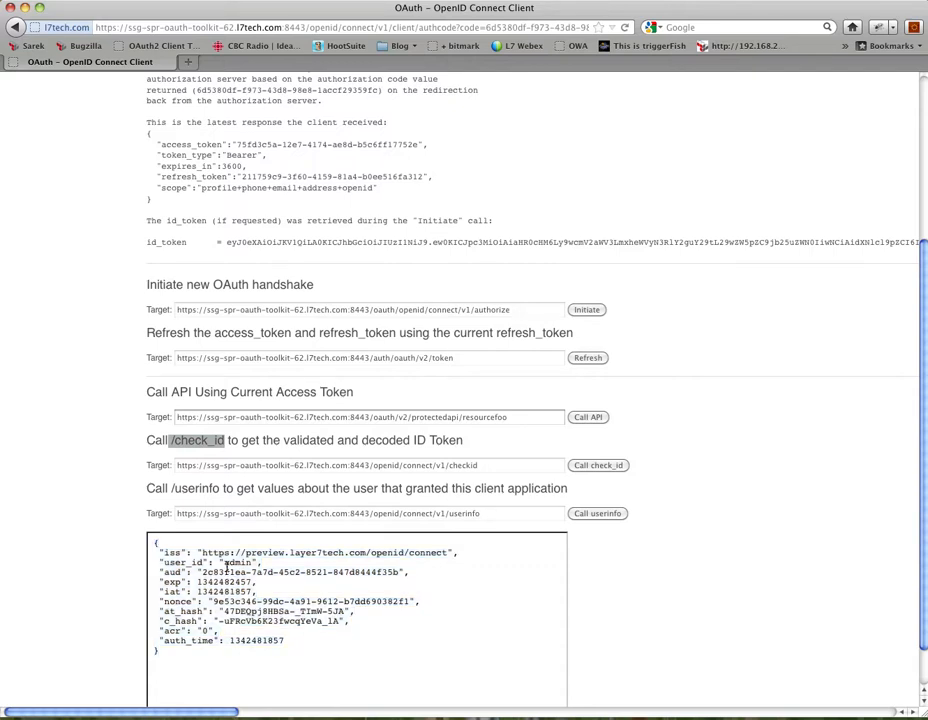
- Highlight the admin user ID in the decoded check_id token JSON
{"action": "double_click", "coordinate": [237, 563]}
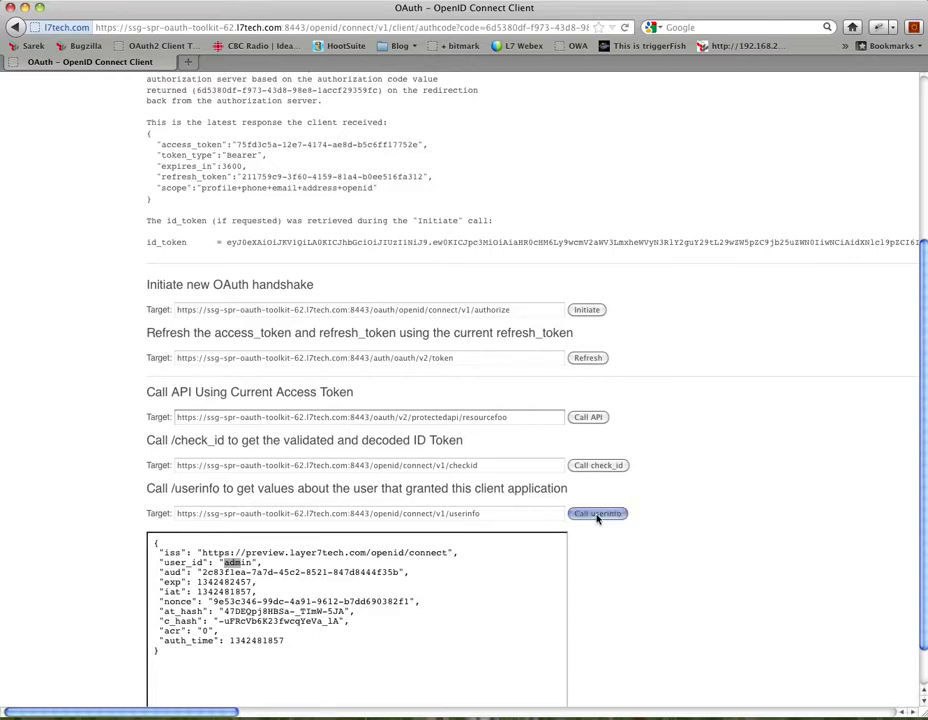
- Call userinfo and scroll through the returned name, email, phone and address
{"action": "left_click", "coordinate": [598, 513]}
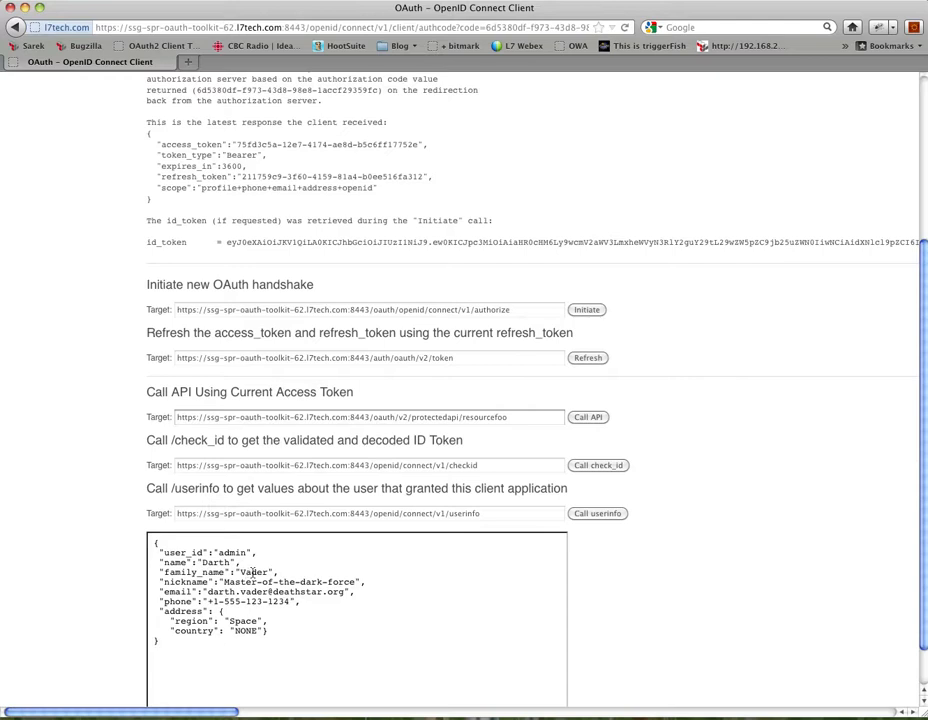
{"action": "mouse_move", "coordinate": [228, 578]}
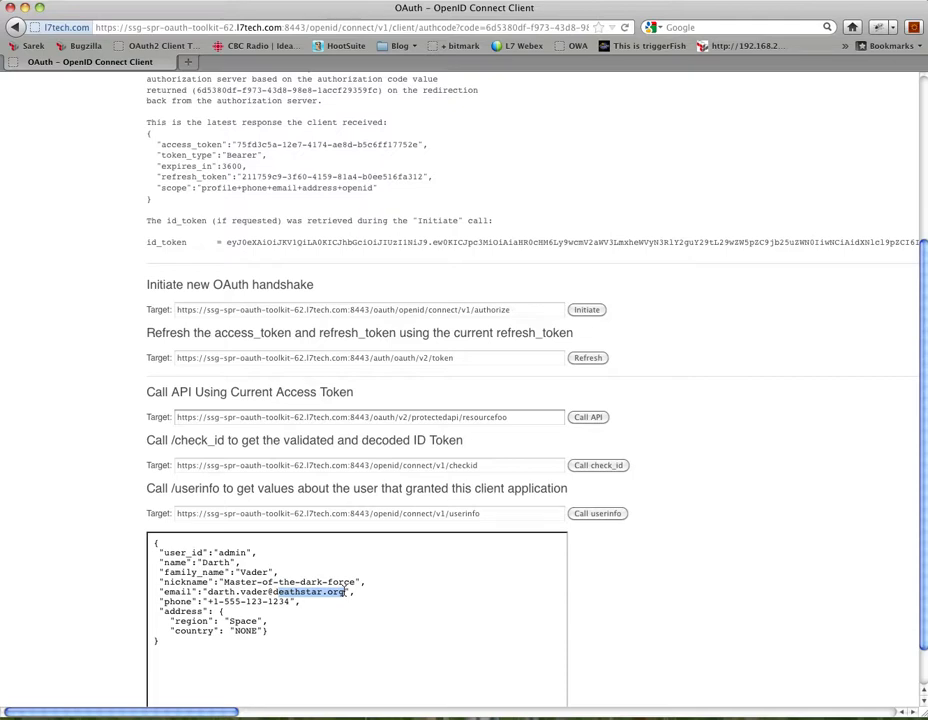
{"action": "mouse_move", "coordinate": [700, 569]}
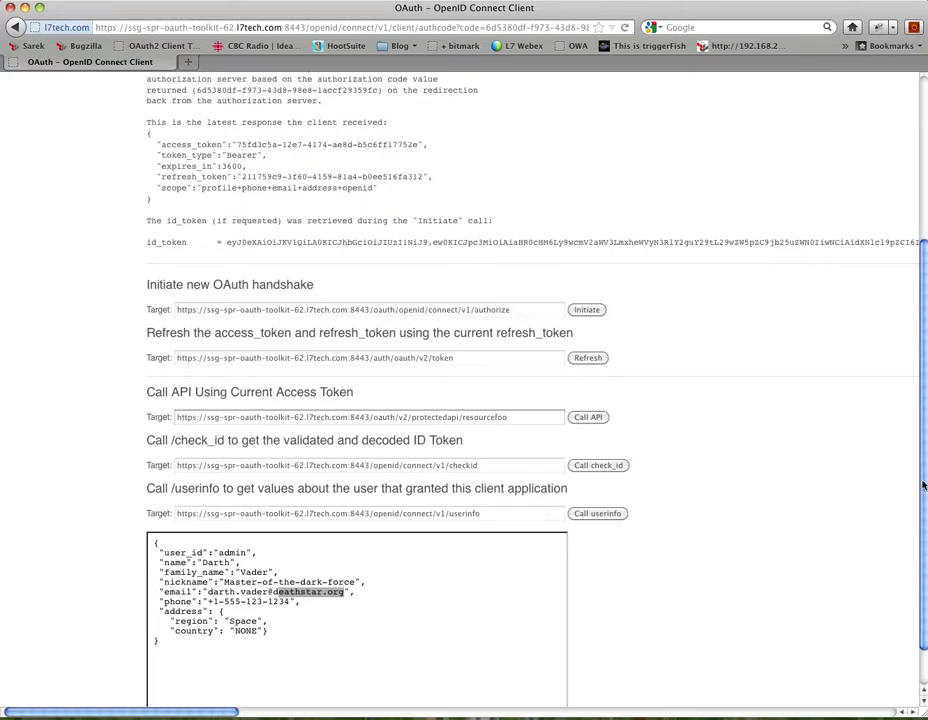
{"action": "scroll", "scroll_direction": "down", "scroll_amount": 3}
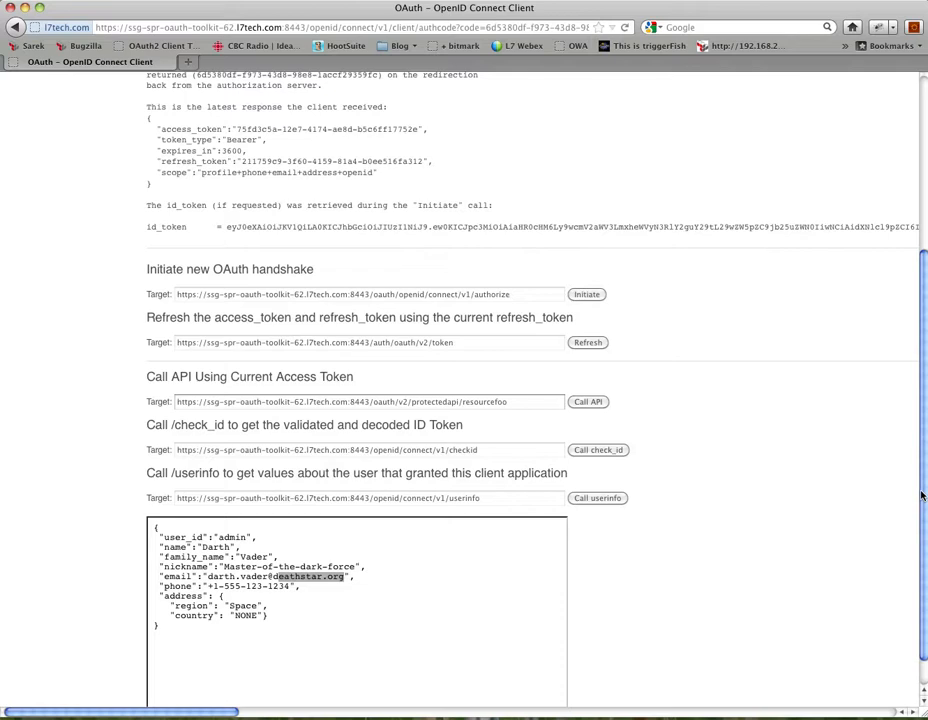